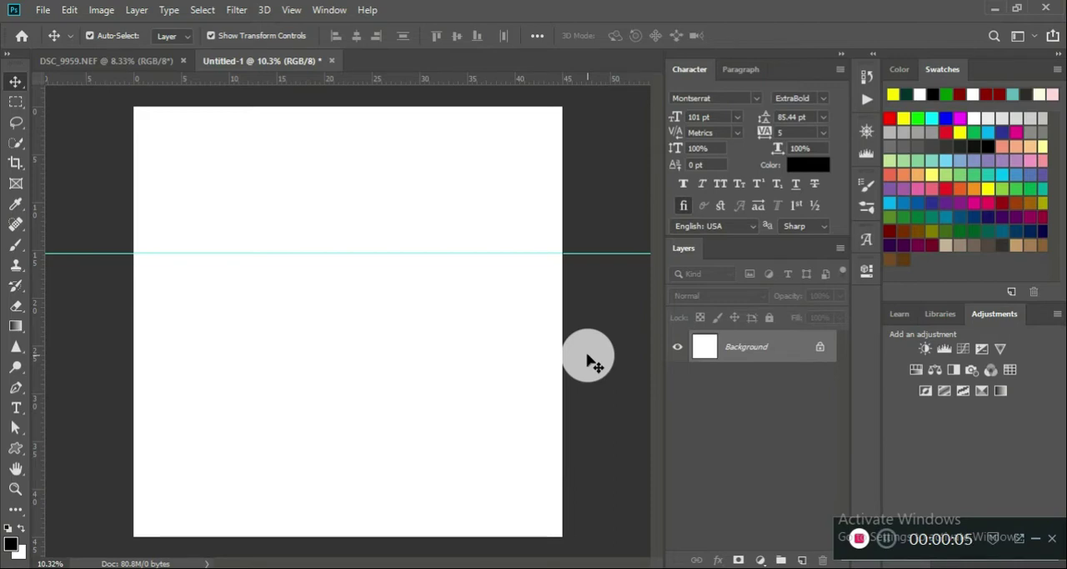
{"action": "mouse_move", "coordinate": [374, 364]}
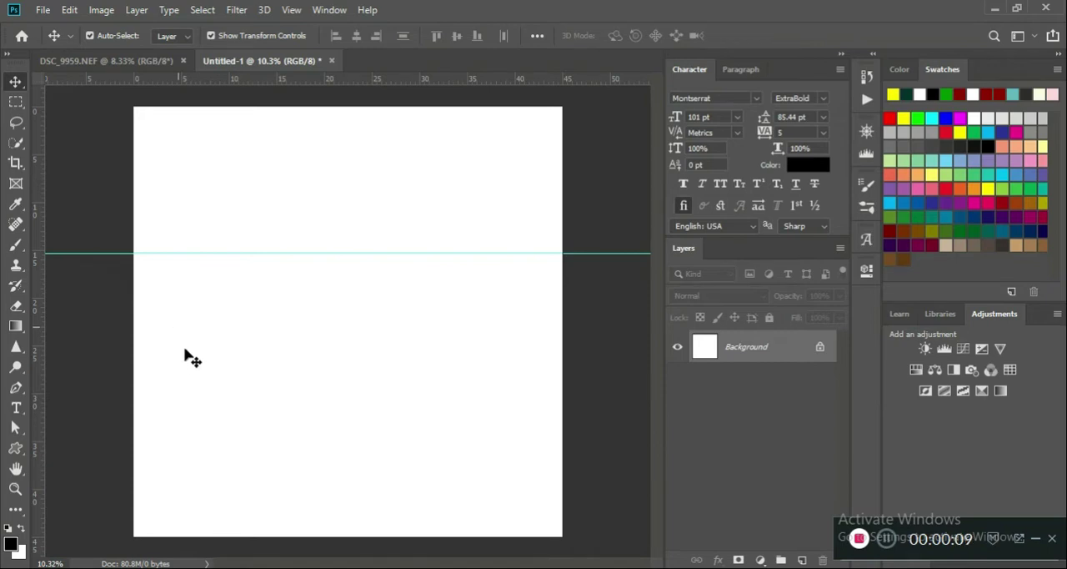
{"action": "mouse_move", "coordinate": [329, 226]}
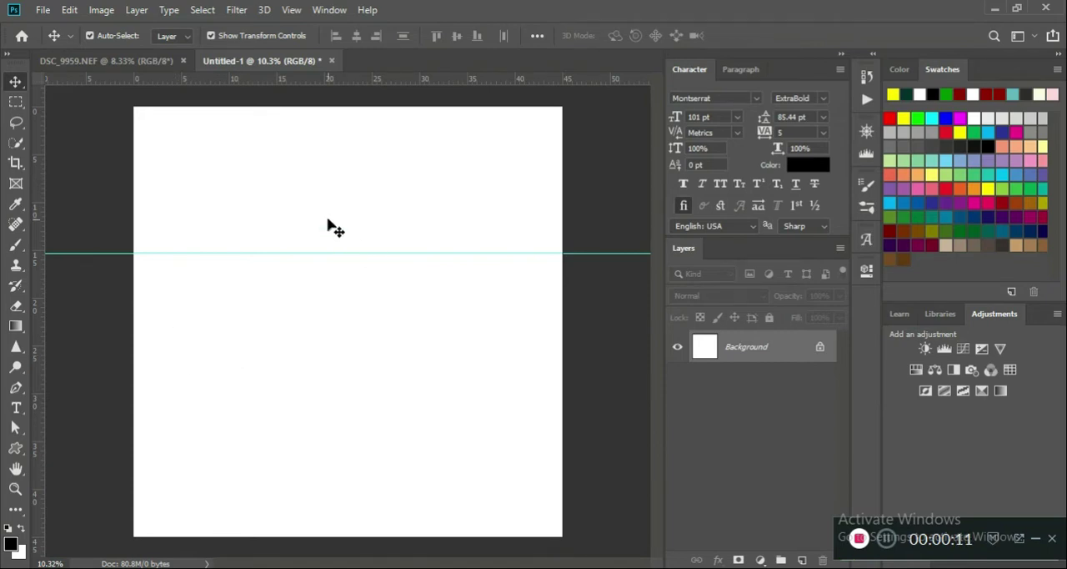
{"action": "mouse_move", "coordinate": [327, 275]}
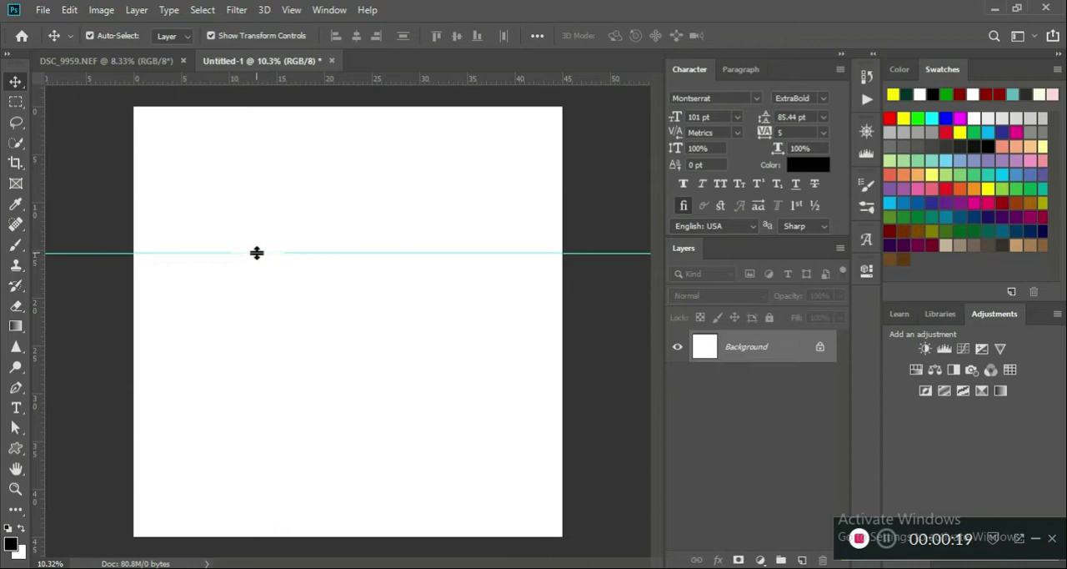
{"action": "mouse_move", "coordinate": [18, 389]}
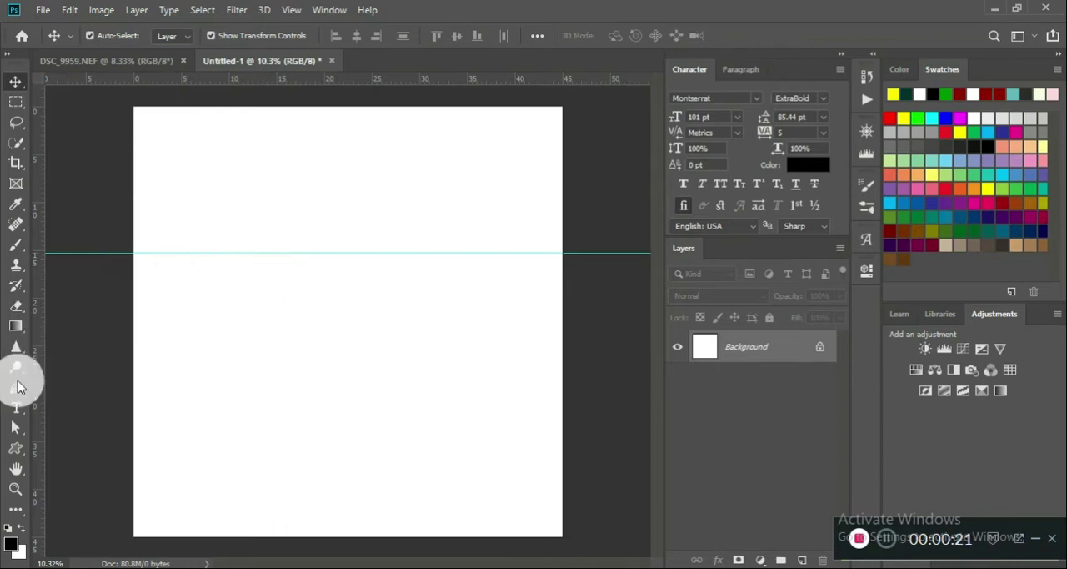
{"action": "mouse_move", "coordinate": [283, 277]}
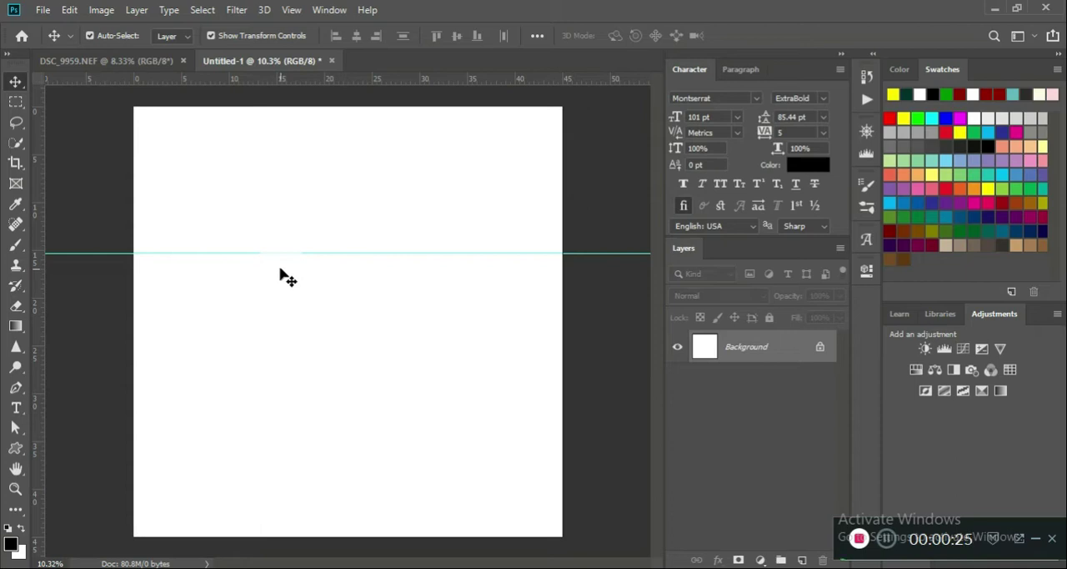
{"action": "mouse_move", "coordinate": [263, 273]}
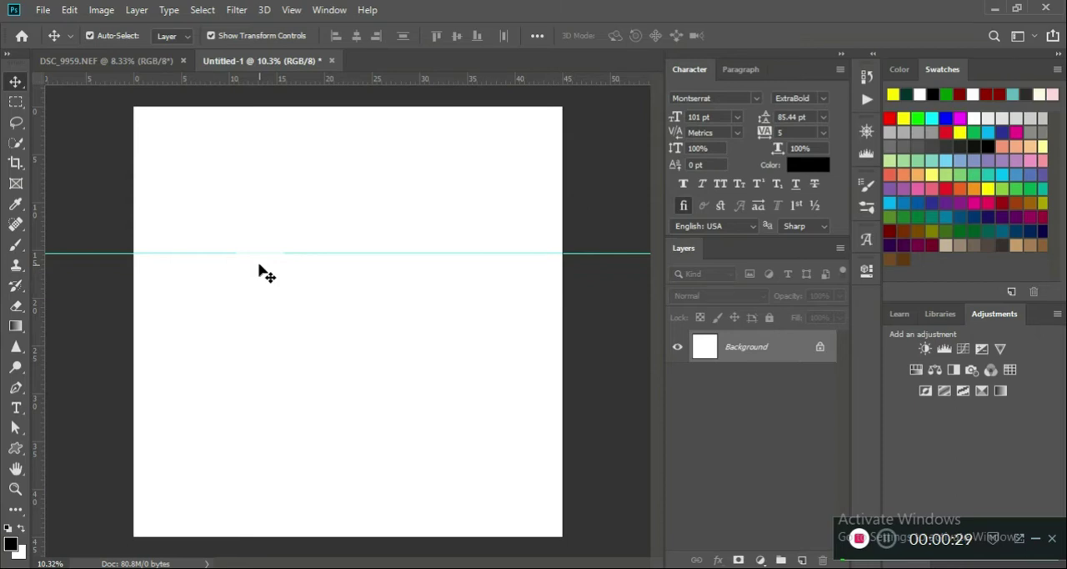
{"action": "mouse_move", "coordinate": [207, 266]}
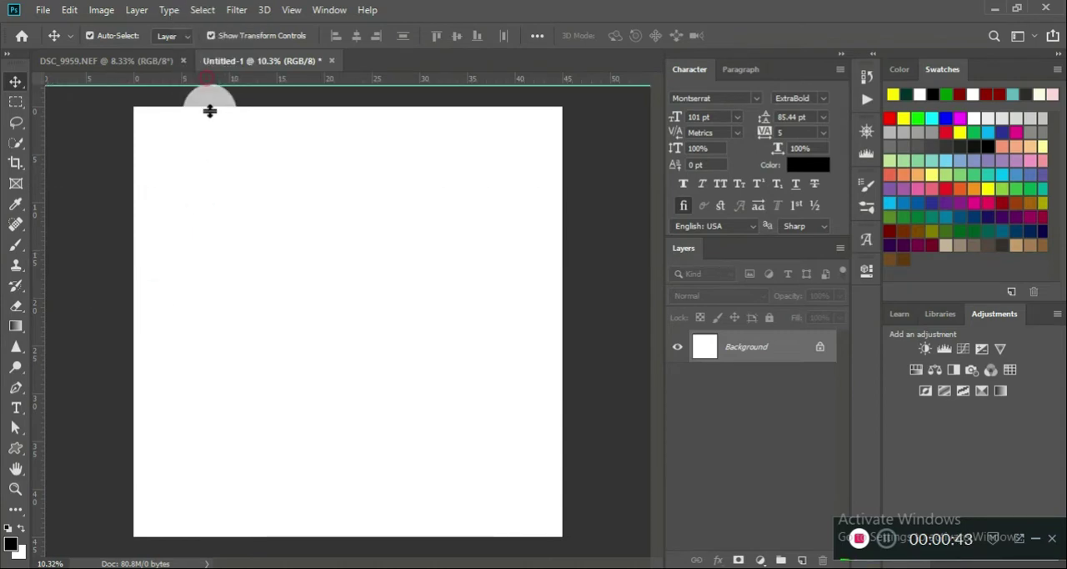
Drag a horizontal guide from the top ruler down across the canvas's lower middle
{"action": "left_click_drag", "start_coordinate": [210, 76], "coordinate": [234, 323]}
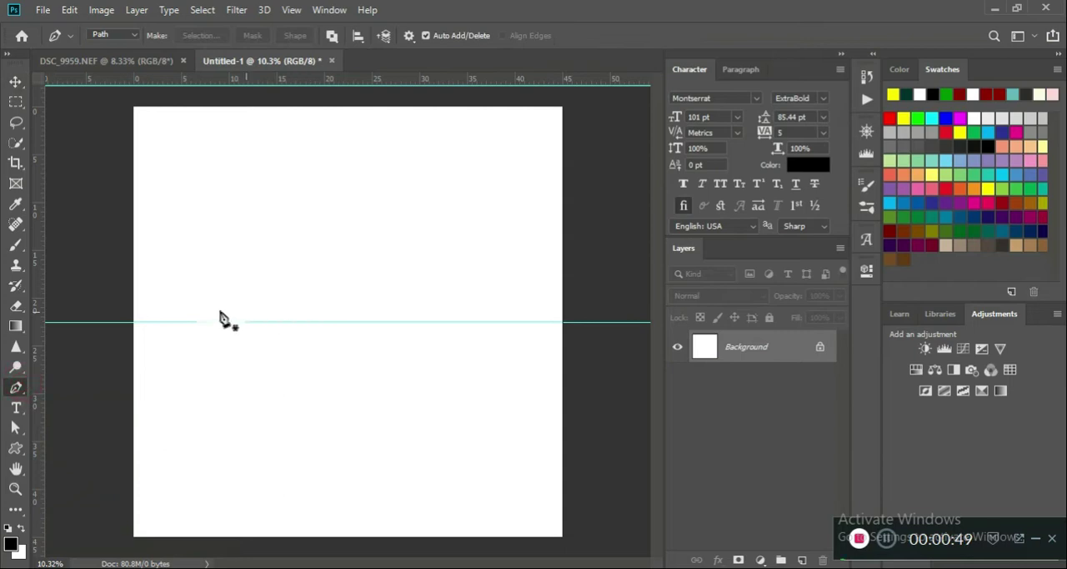
{"action": "mouse_move", "coordinate": [232, 332]}
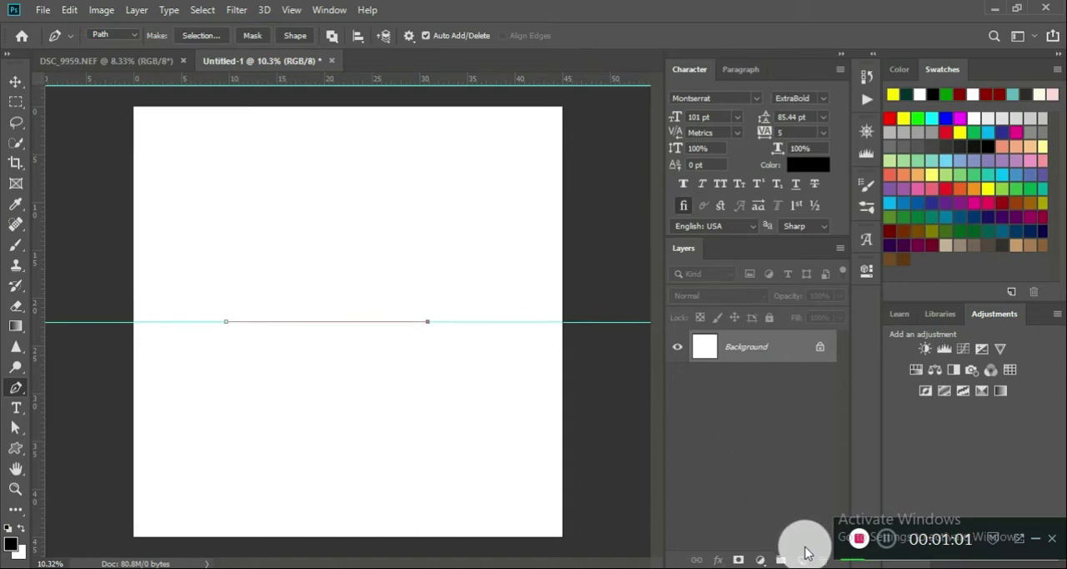
{"action": "mouse_move", "coordinate": [1047, 542]}
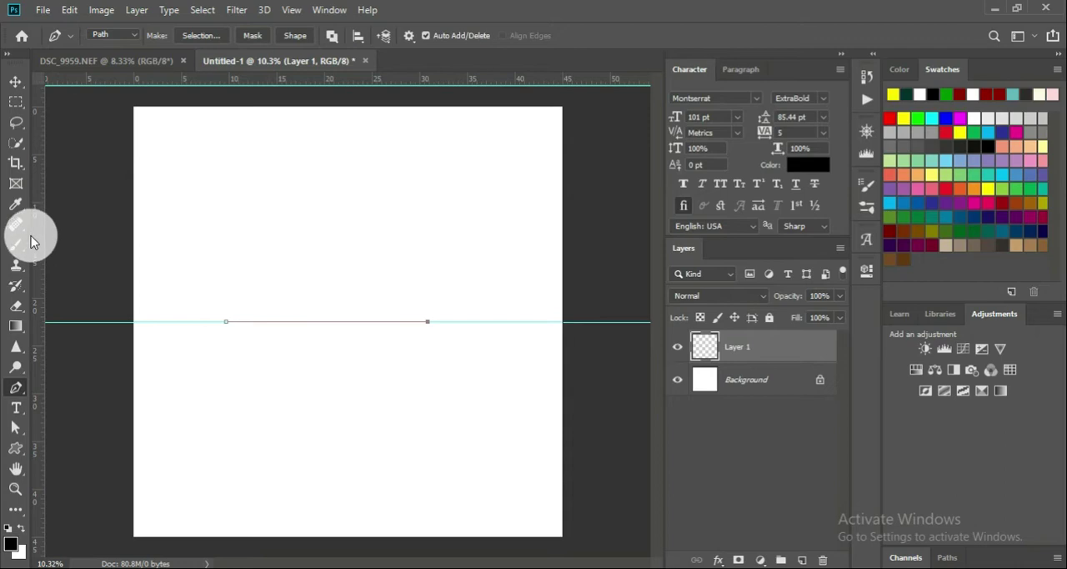
Set up the Brush tool with Transfer enabled and Flow Jitter at 26%
{"action": "left_click", "coordinate": [15, 246]}
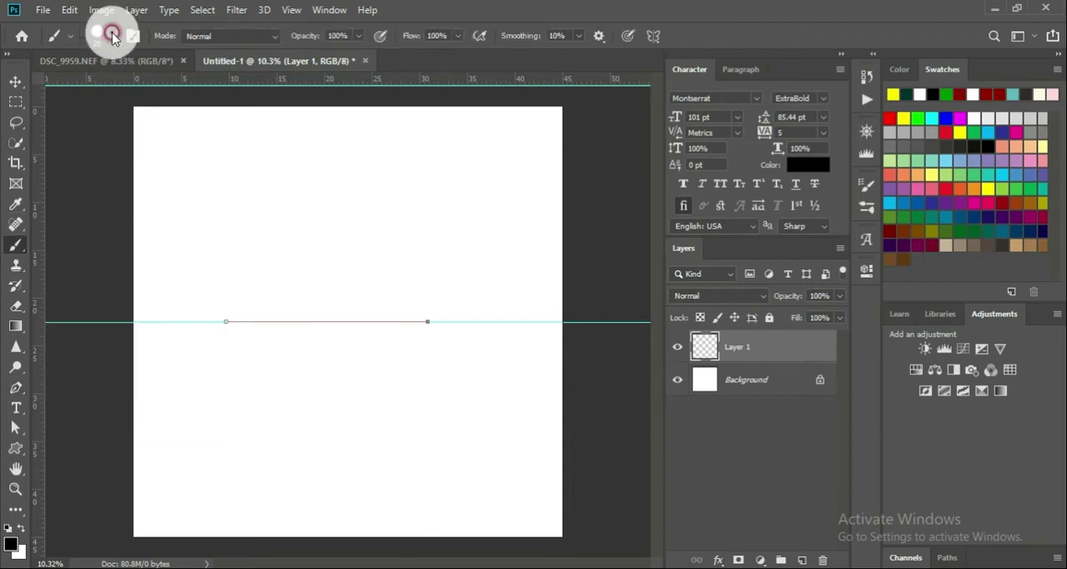
{"action": "left_click", "coordinate": [107, 36]}
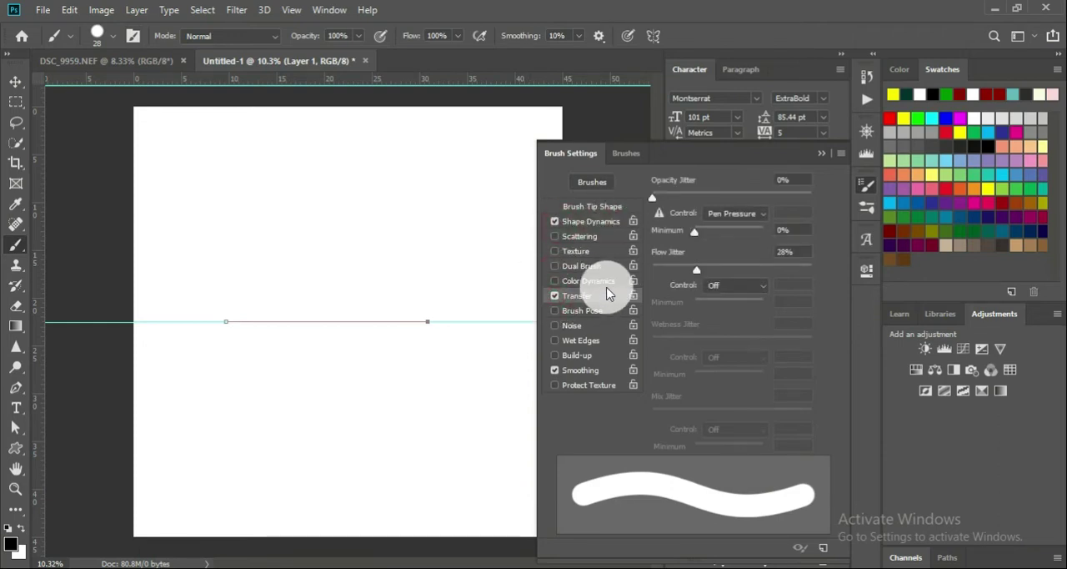
{"action": "mouse_move", "coordinate": [711, 237]}
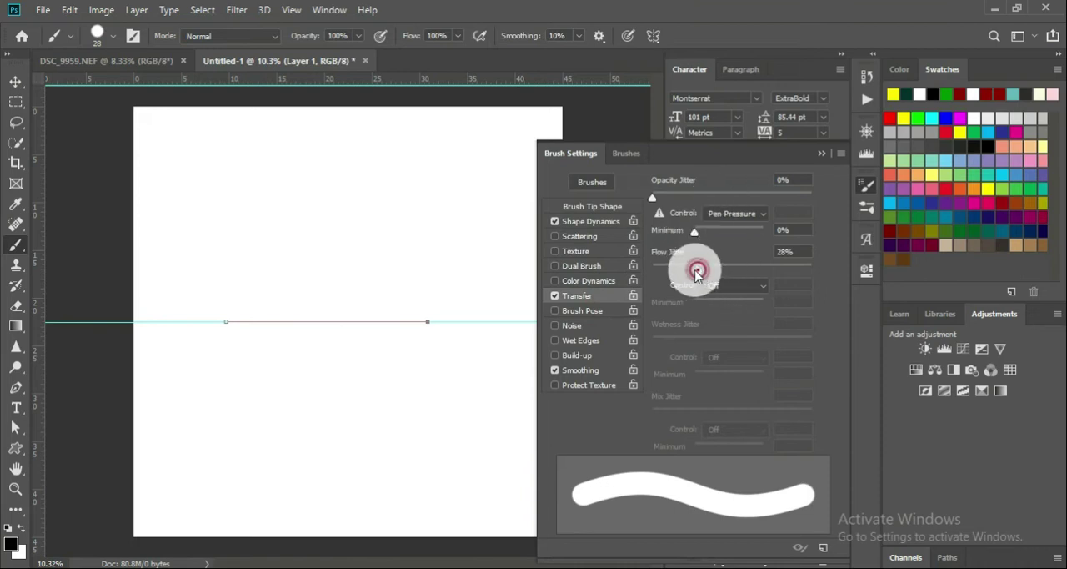
{"action": "left_click_drag", "start_coordinate": [699, 265], "coordinate": [652, 265]}
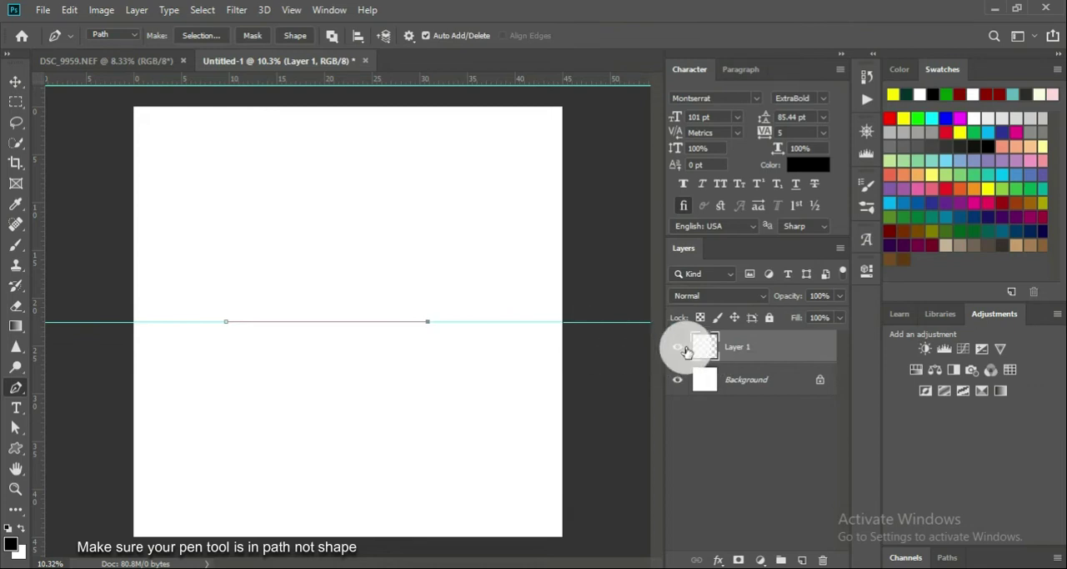
Bring up the context menu on the straight path to reach Stroke Path
{"action": "left_click", "coordinate": [677, 347]}
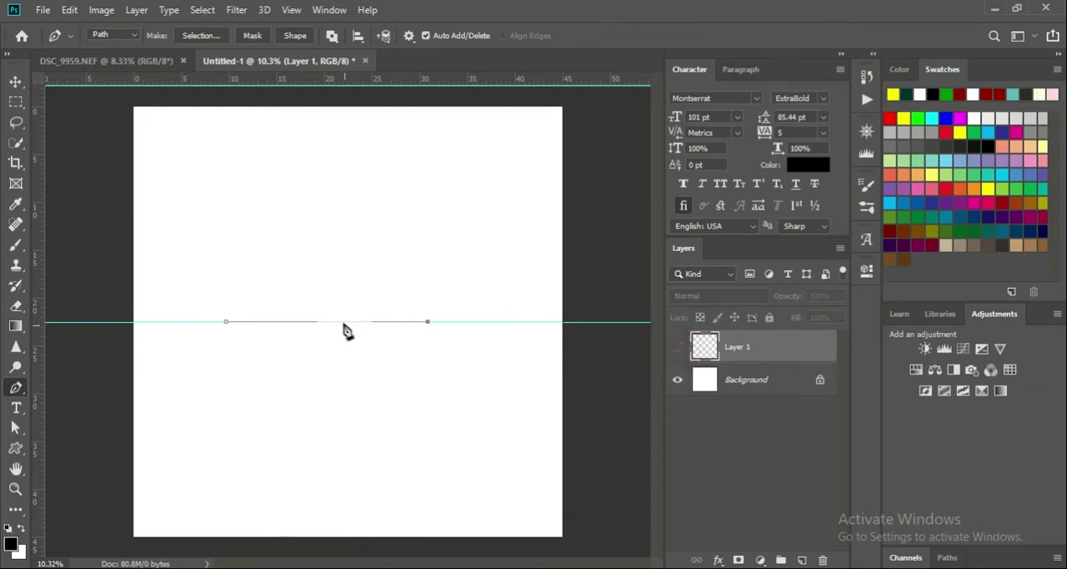
{"action": "right_click", "coordinate": [344, 329]}
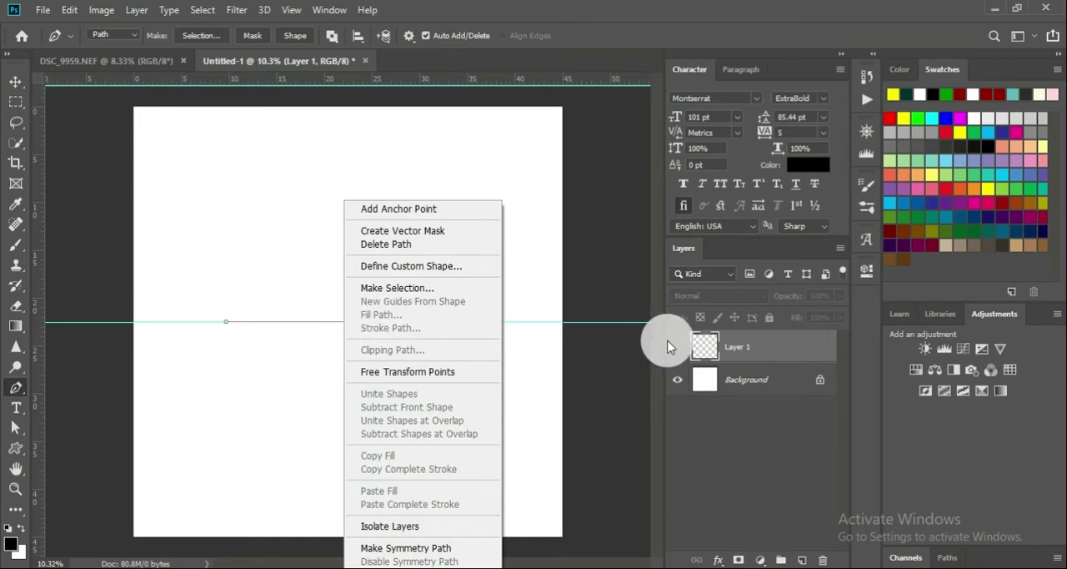
{"action": "mouse_move", "coordinate": [684, 354]}
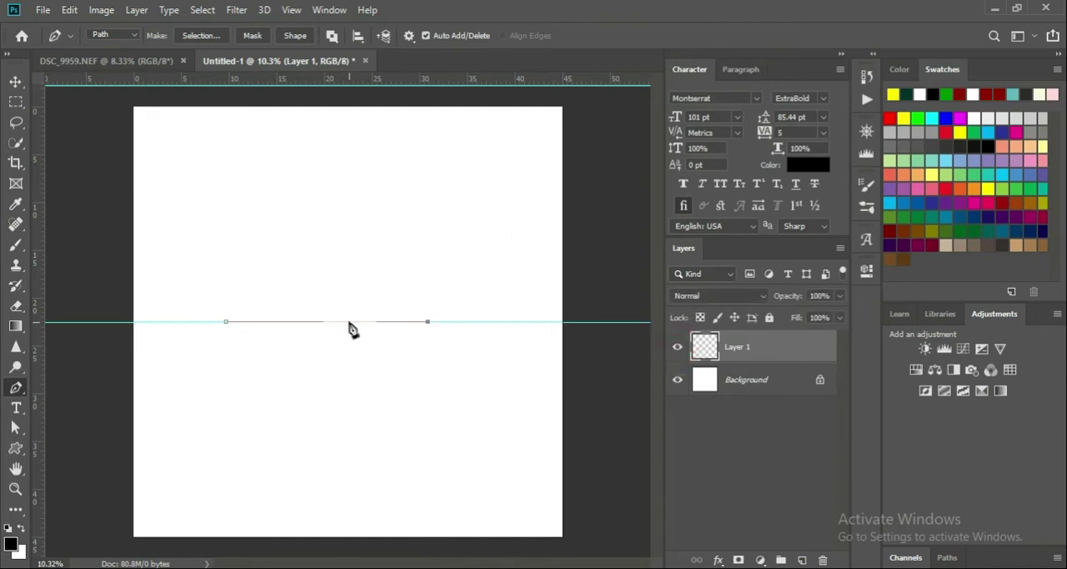
{"action": "right_click", "coordinate": [350, 327]}
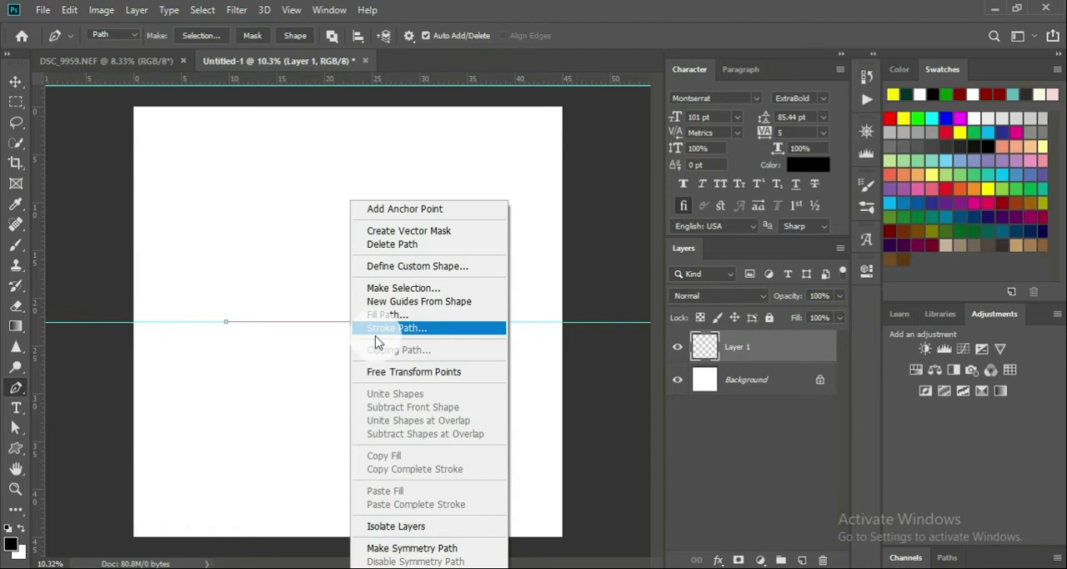
{"action": "mouse_move", "coordinate": [373, 331]}
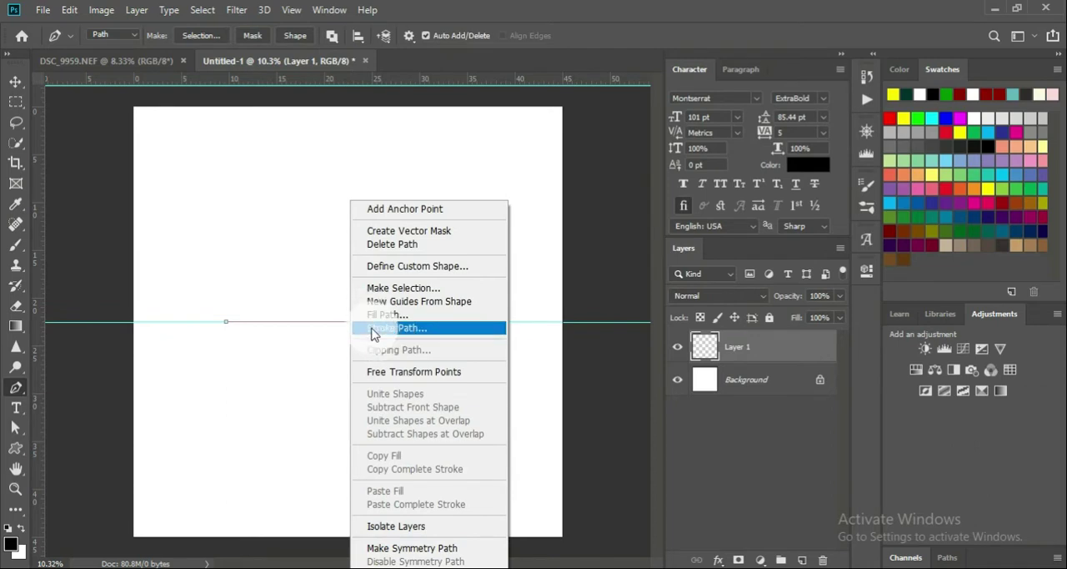
Stroke the path with the Brush using Simulate Pressure for tapered black ends
{"action": "left_click", "coordinate": [397, 329]}
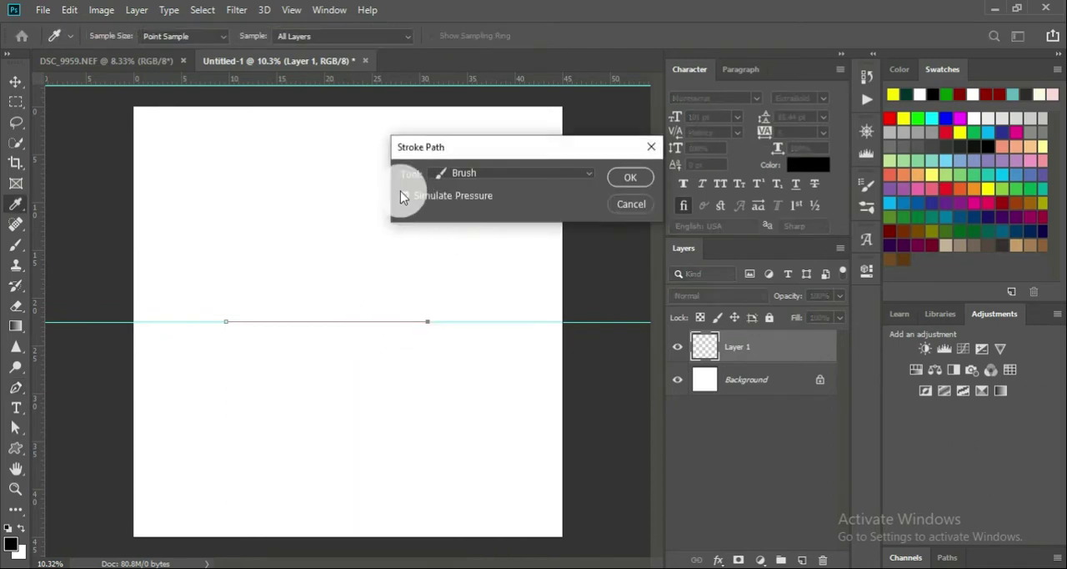
{"action": "left_click", "coordinate": [403, 195]}
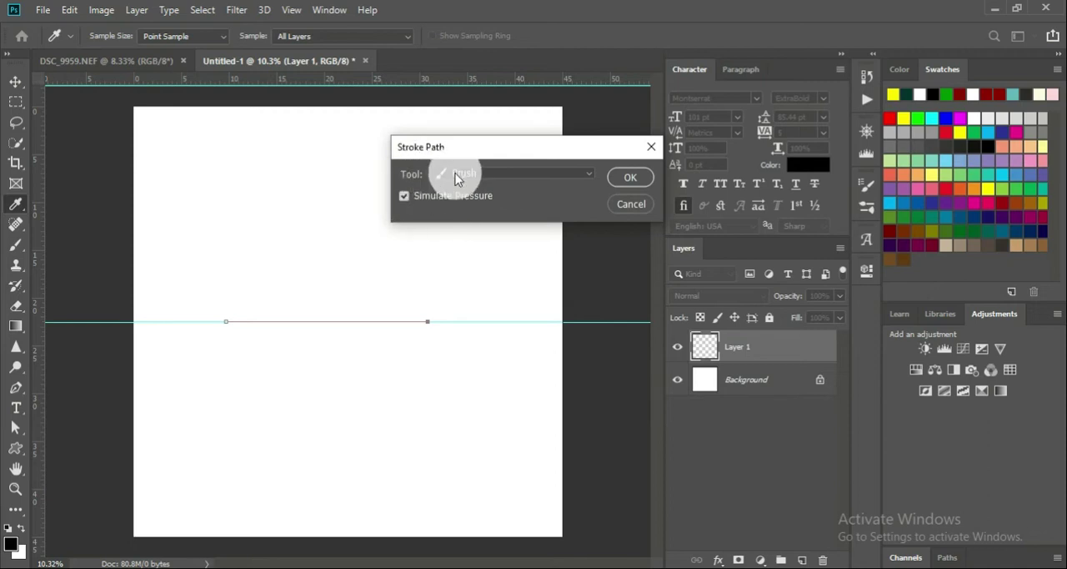
{"action": "mouse_move", "coordinate": [500, 180]}
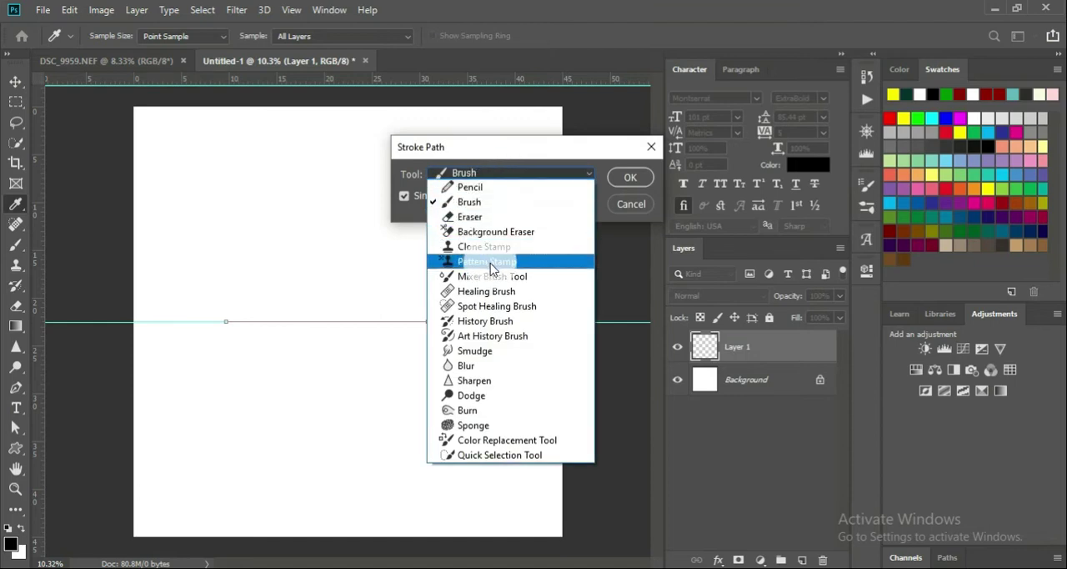
{"action": "mouse_move", "coordinate": [475, 209]}
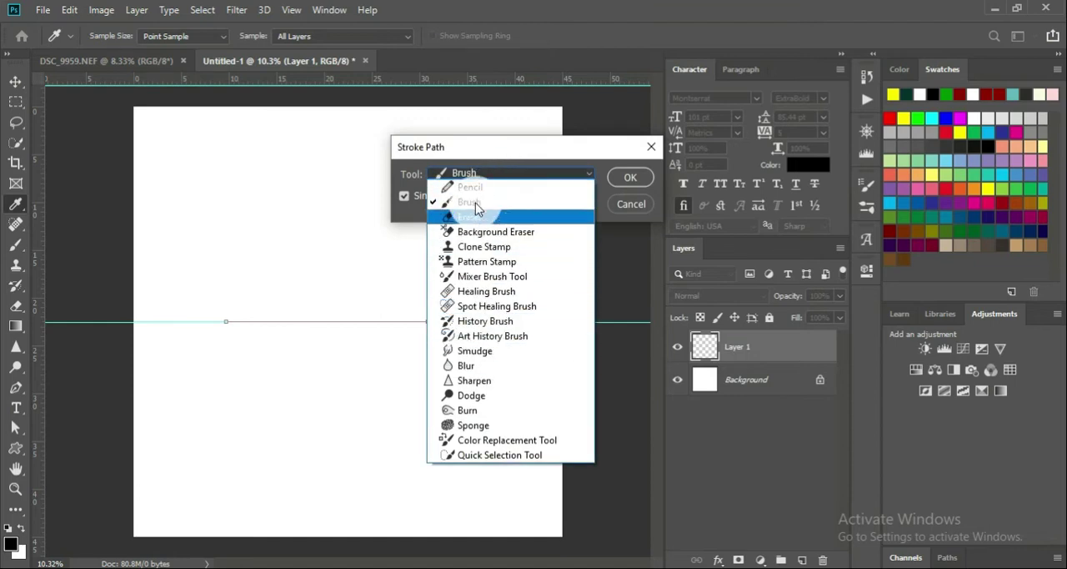
{"action": "left_click", "coordinate": [464, 201]}
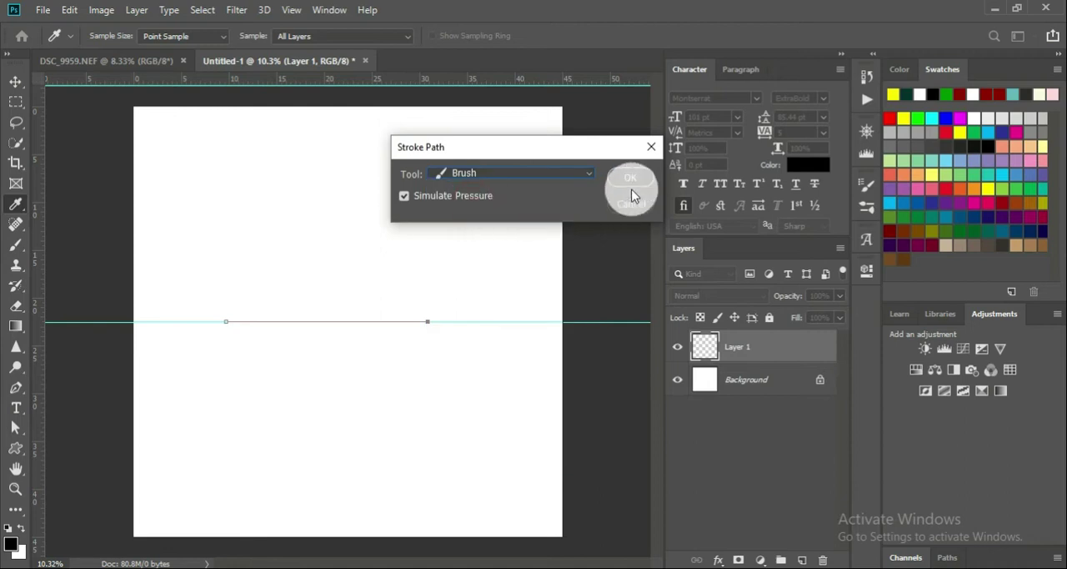
{"action": "left_click", "coordinate": [631, 177]}
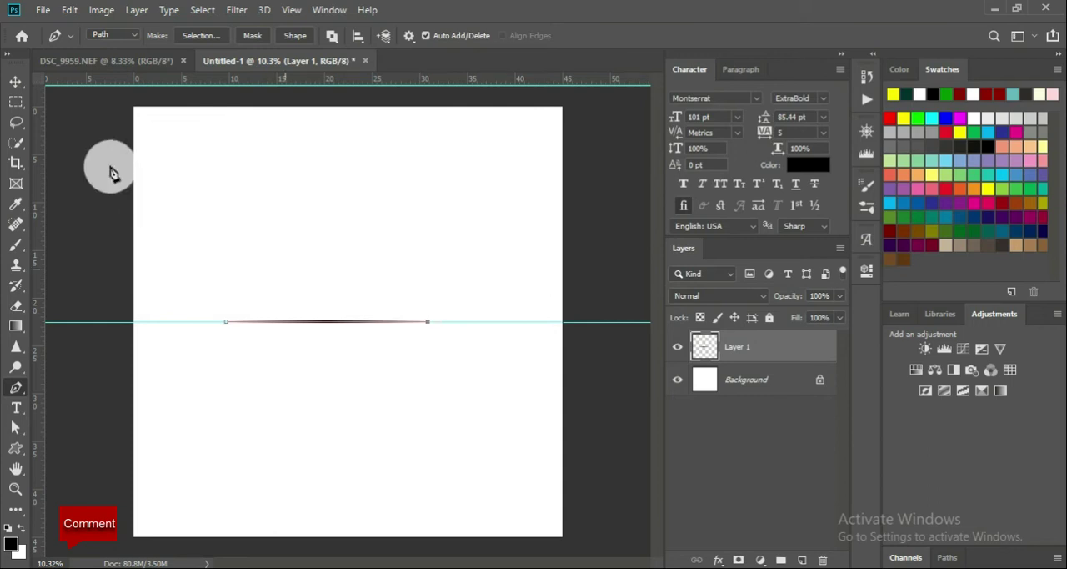
Lower the guide beneath the line, then move the tapered line upward with Ctrl+T
{"action": "left_click", "coordinate": [10, 84]}
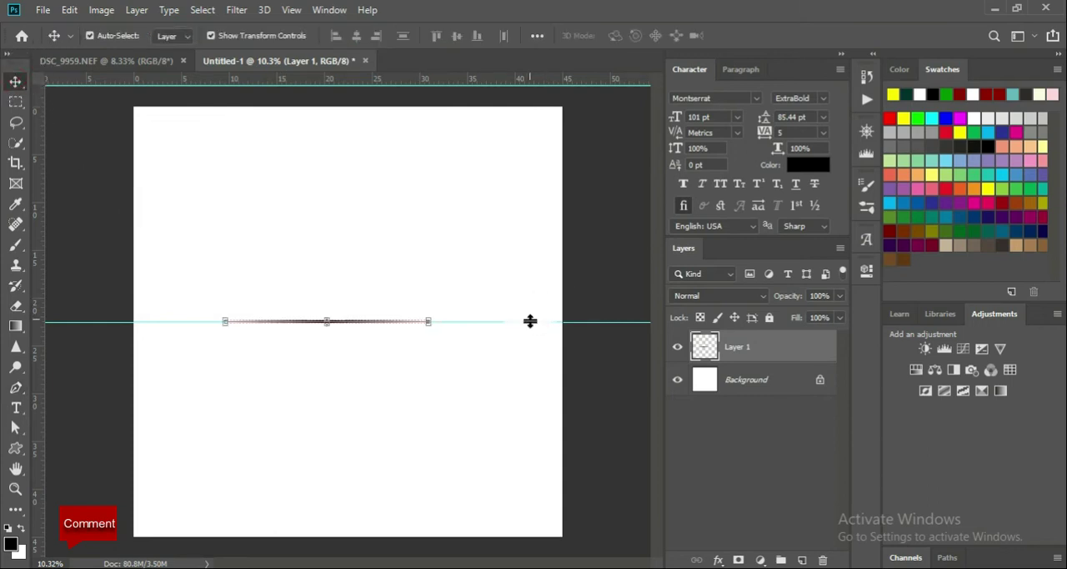
{"action": "left_click_drag", "start_coordinate": [530, 322], "coordinate": [527, 364]}
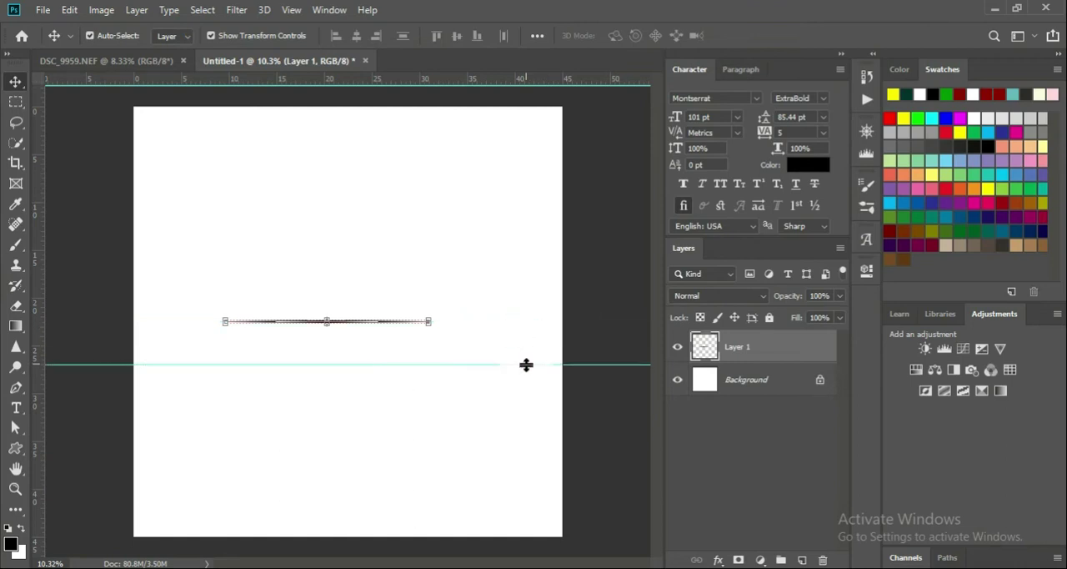
{"action": "key", "text": "Ctrl+t"}
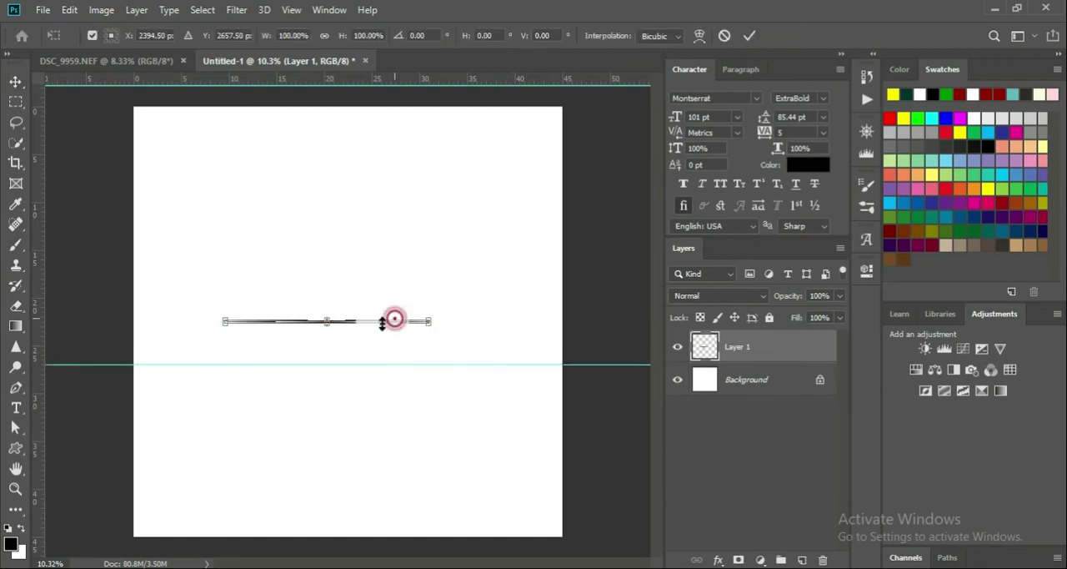
{"action": "left_click_drag", "start_coordinate": [393, 319], "coordinate": [372, 269]}
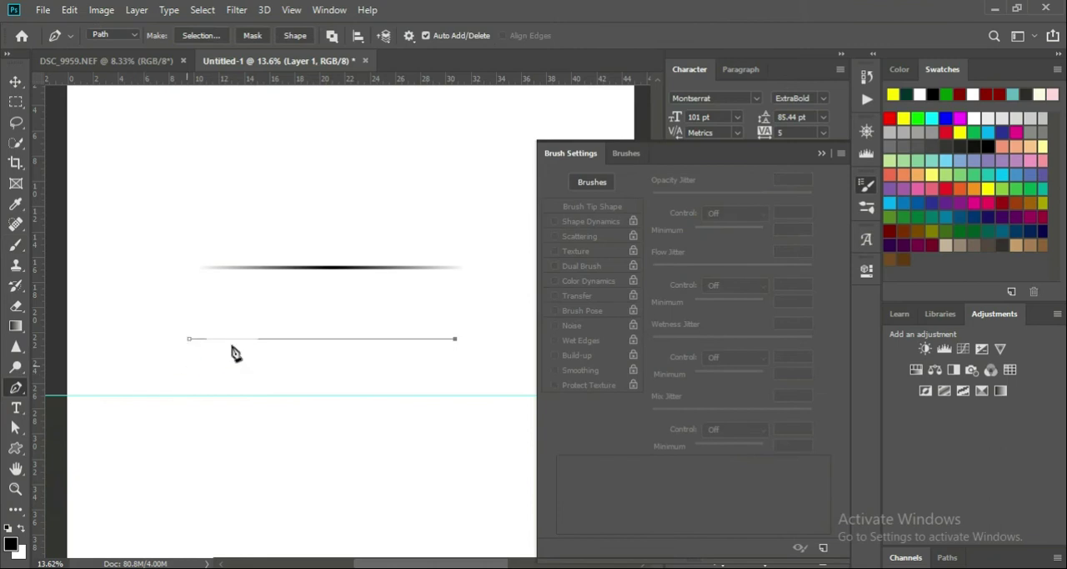
{"action": "mouse_move", "coordinate": [223, 350]}
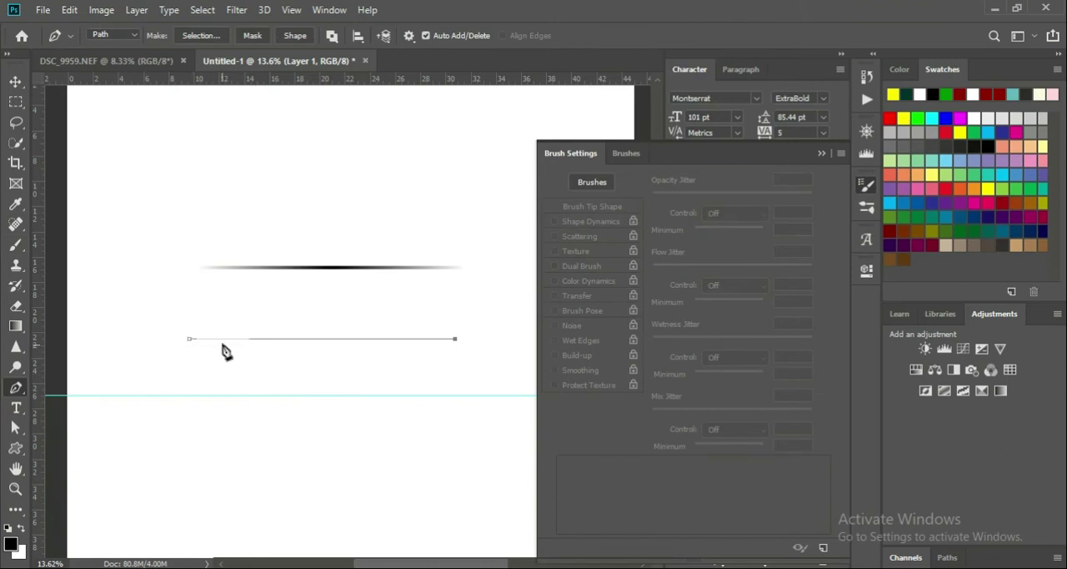
{"action": "mouse_move", "coordinate": [317, 332]}
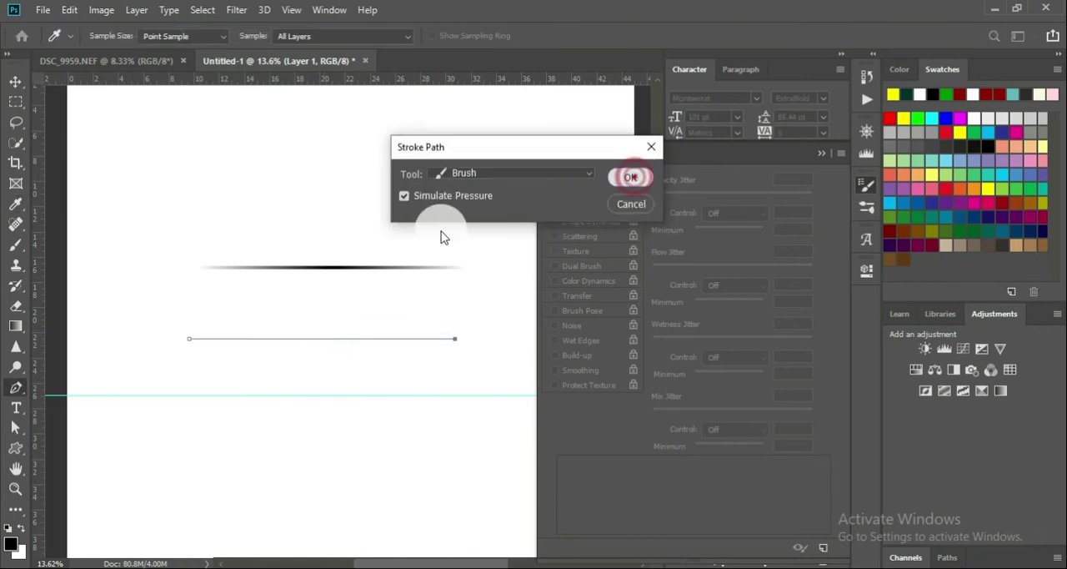
Stroke the second path with Simulate Pressure, giving two parallel tapered lines
{"action": "left_click", "coordinate": [631, 177]}
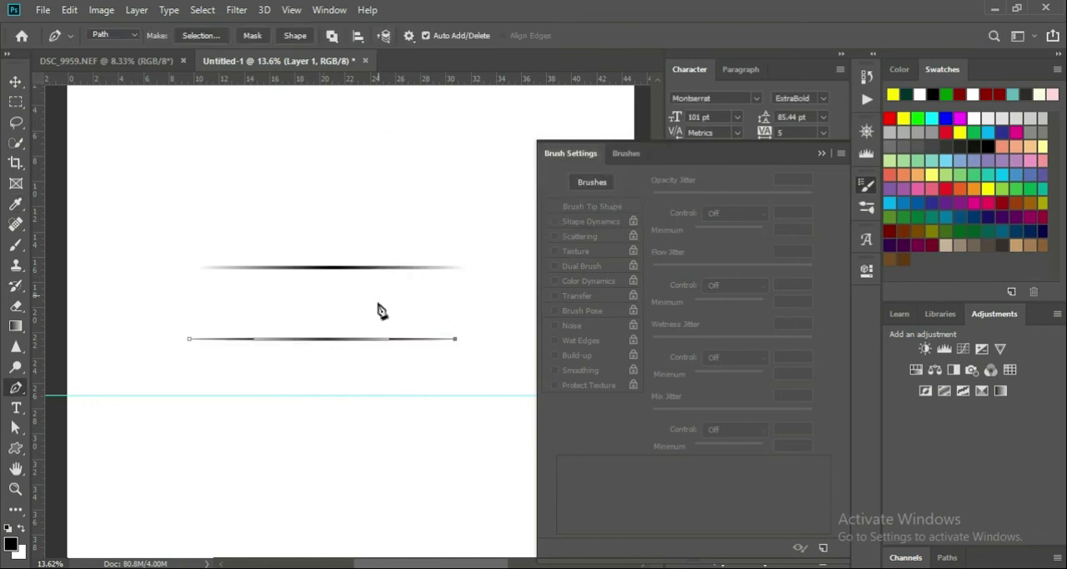
{"action": "left_click", "coordinate": [10, 84]}
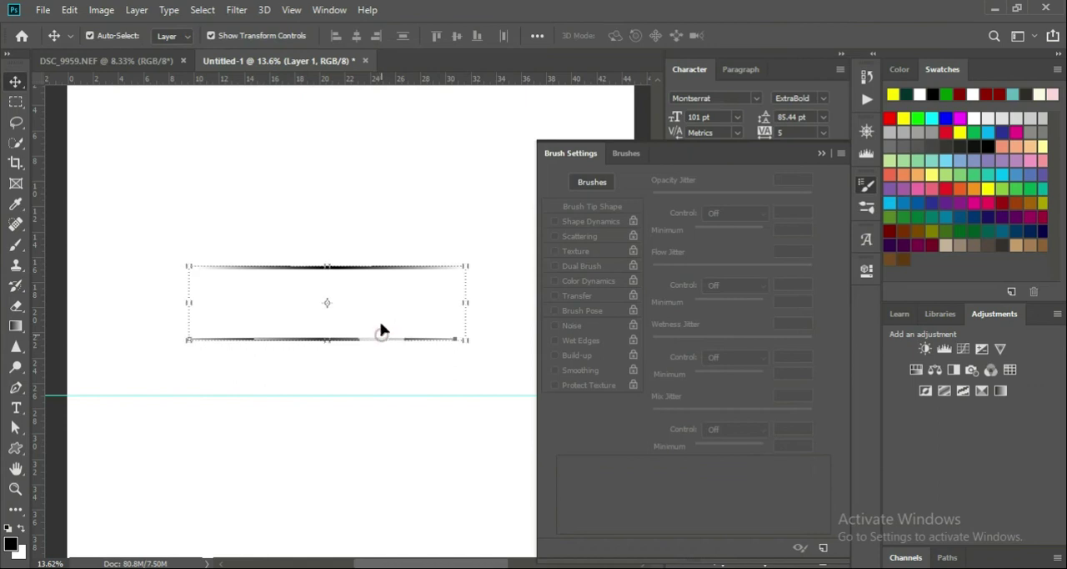